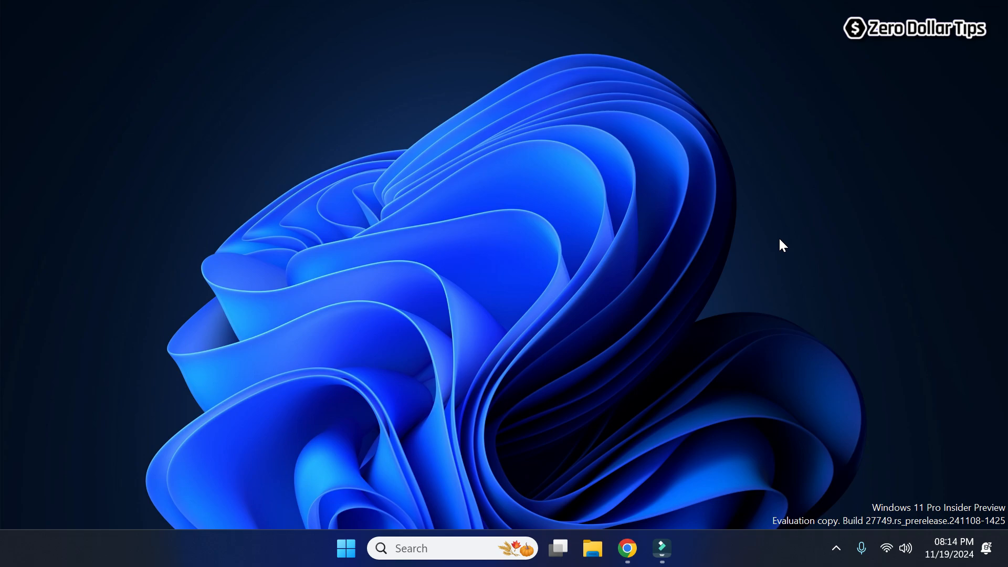
- Search 'windows features' and launch Turn Windows features on or off
left_click(451, 548)
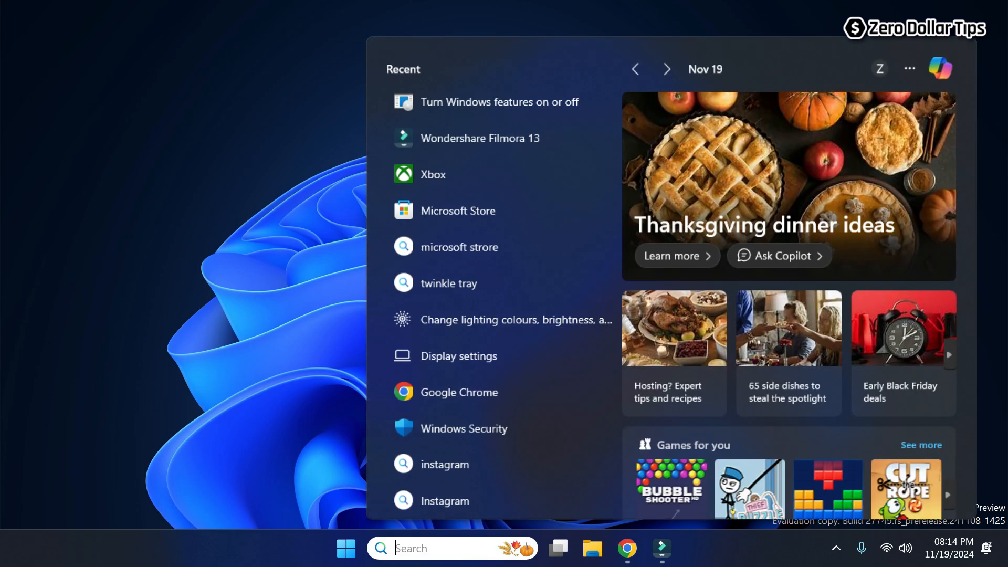
type("windows features")
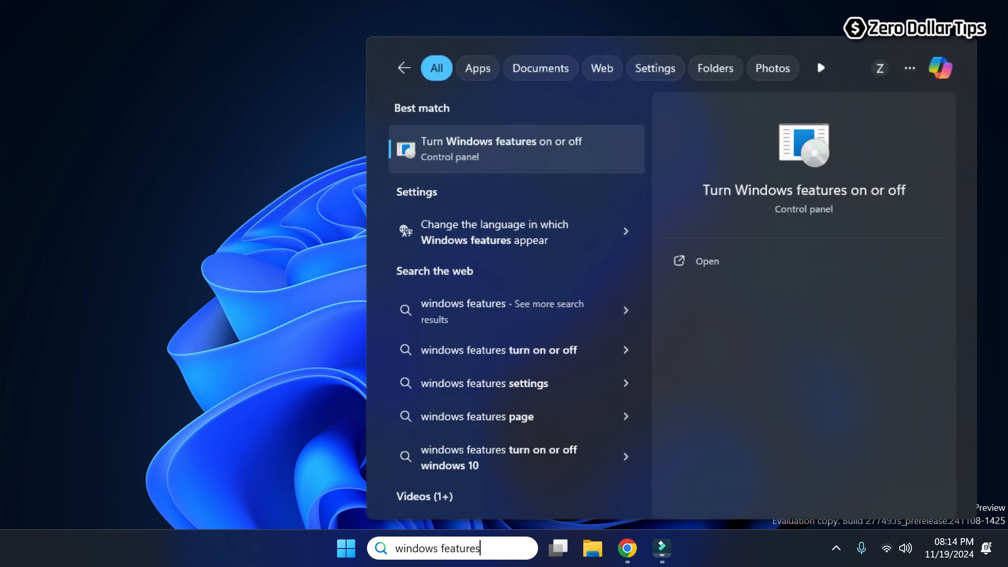
mouse_move(441, 155)
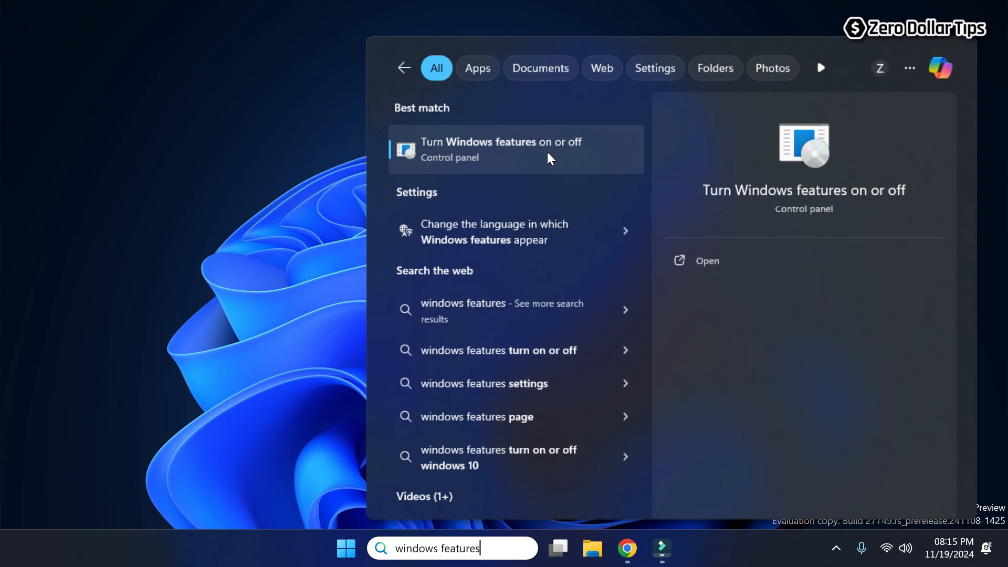
left_click(502, 149)
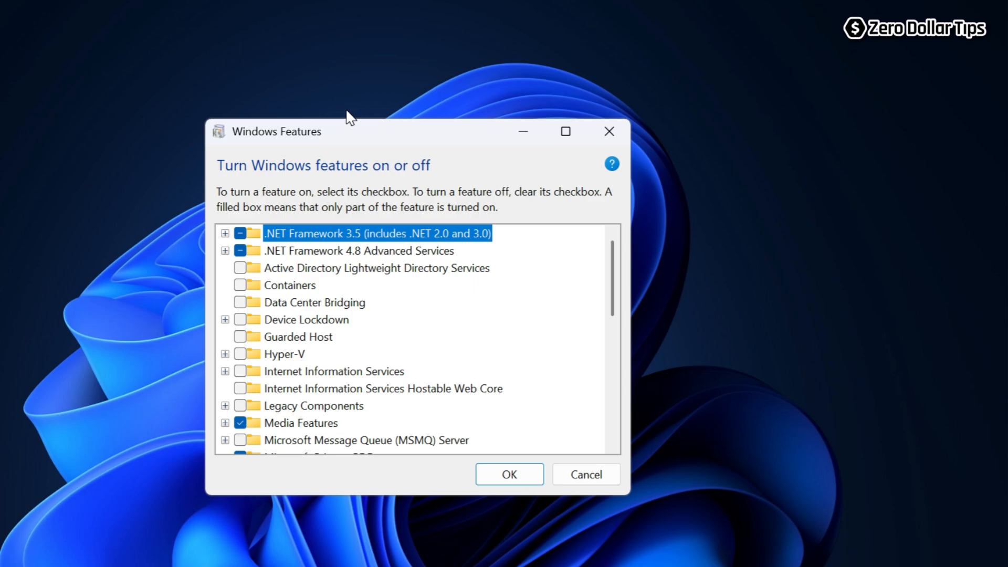
mouse_move(616, 261)
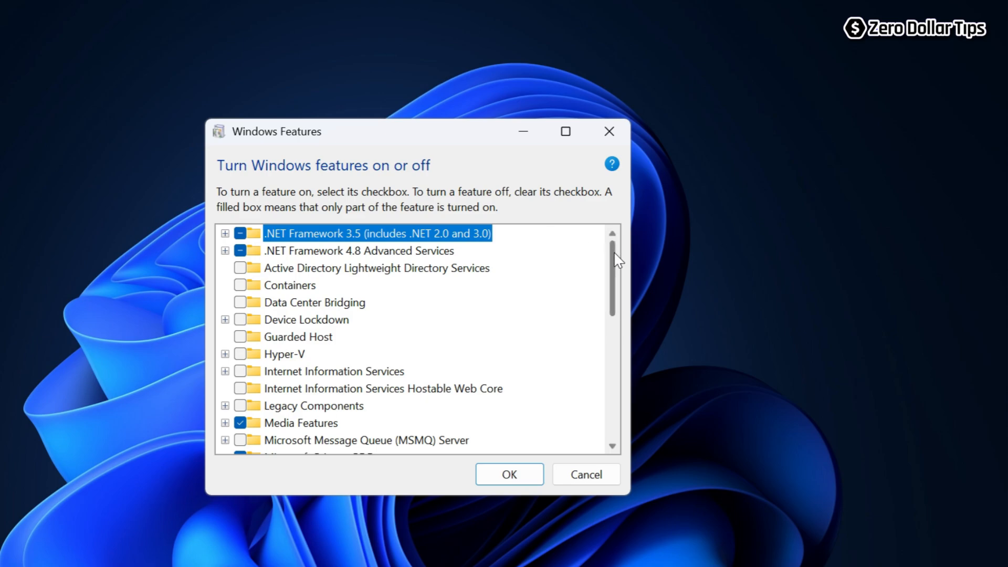
- Tick the Microsoft XPS Document Writer checkbox in the feature list
scroll("down", 3)
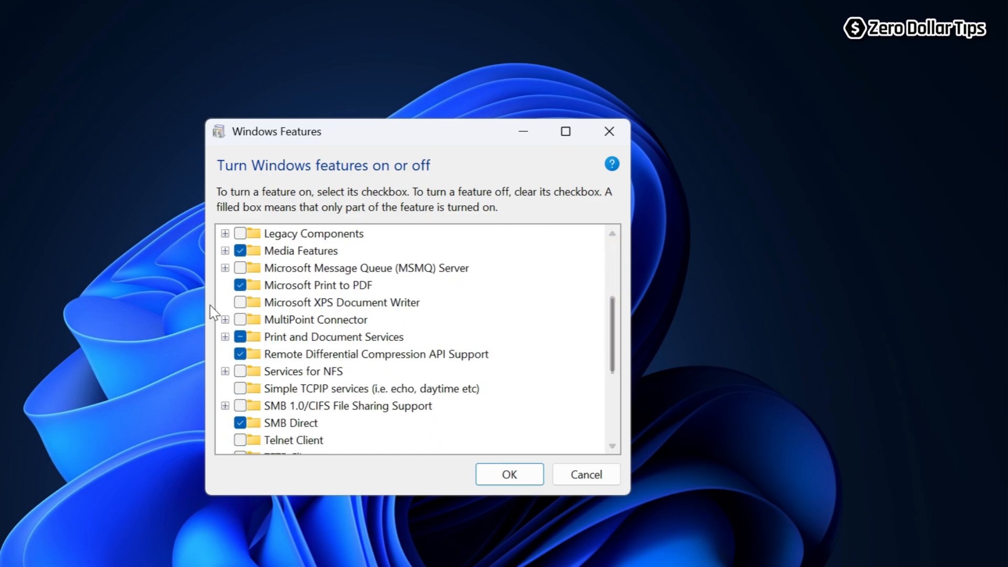
mouse_move(428, 313)
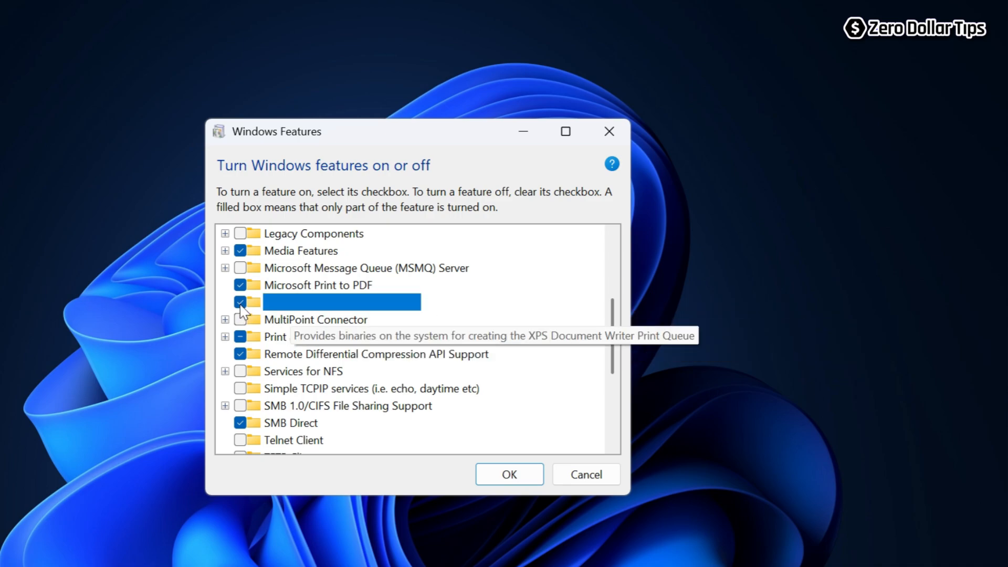
left_click(509, 474)
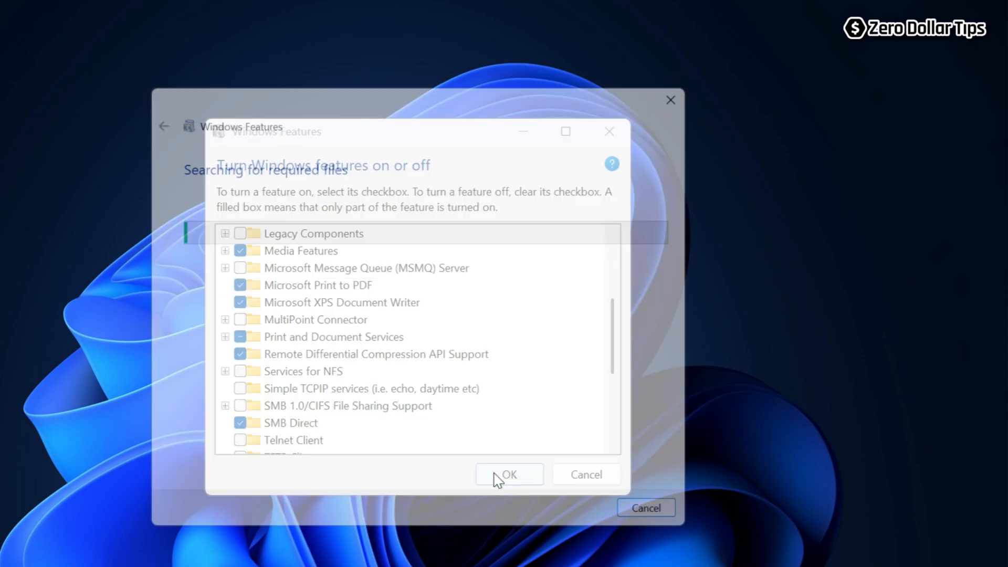
- Apply the change with OK and close the completed-changes notice
left_click(508, 475)
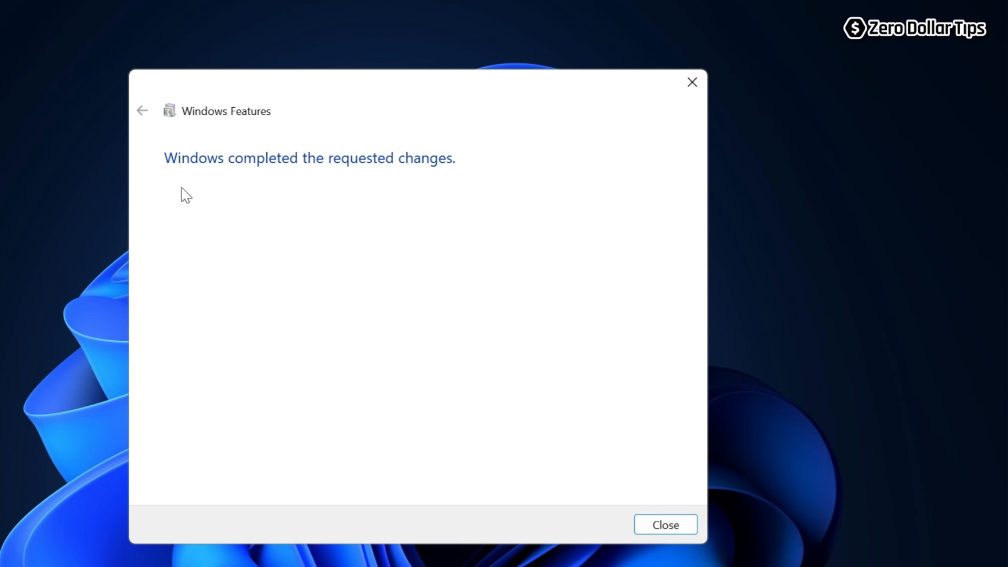
mouse_move(454, 182)
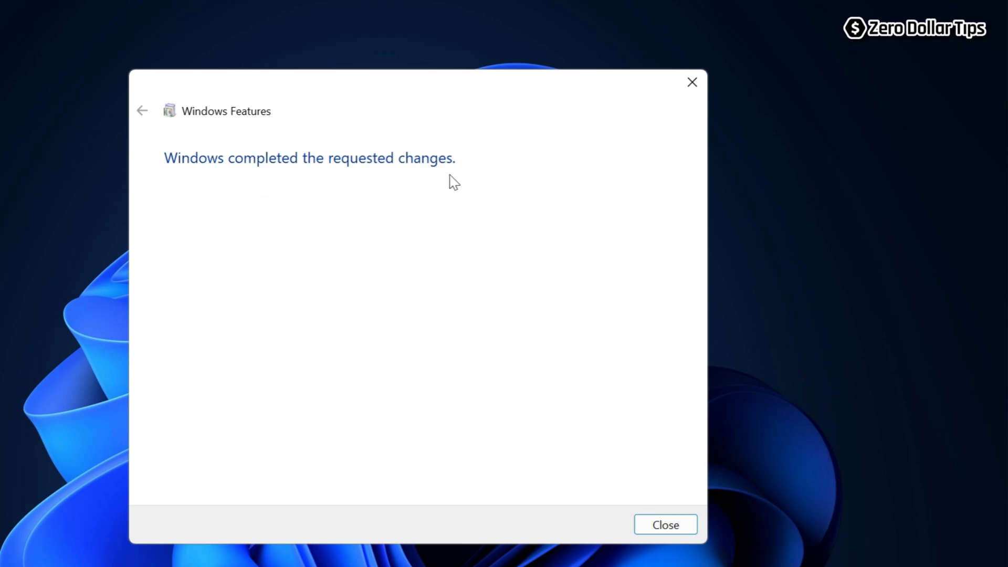
mouse_move(673, 551)
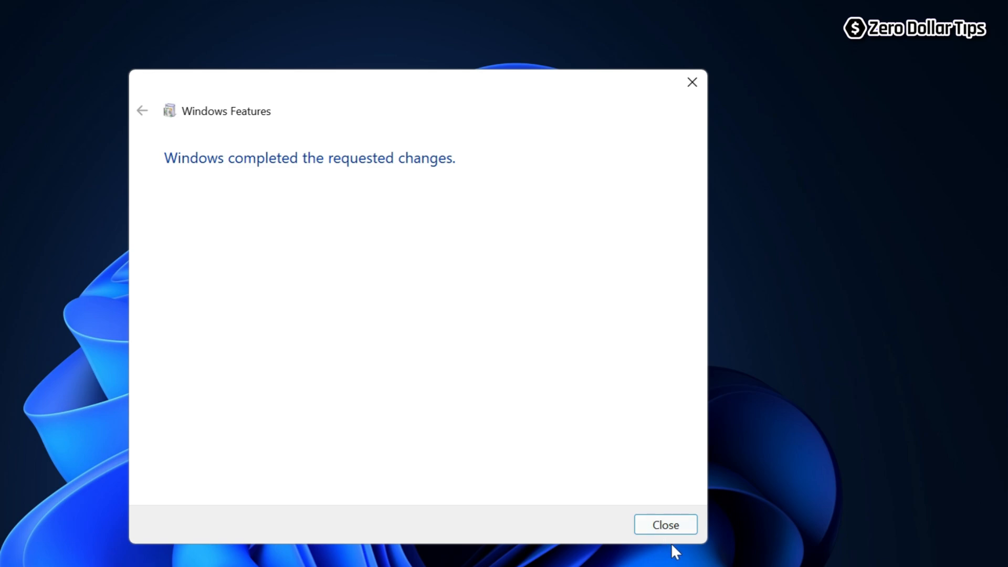
left_click(664, 525)
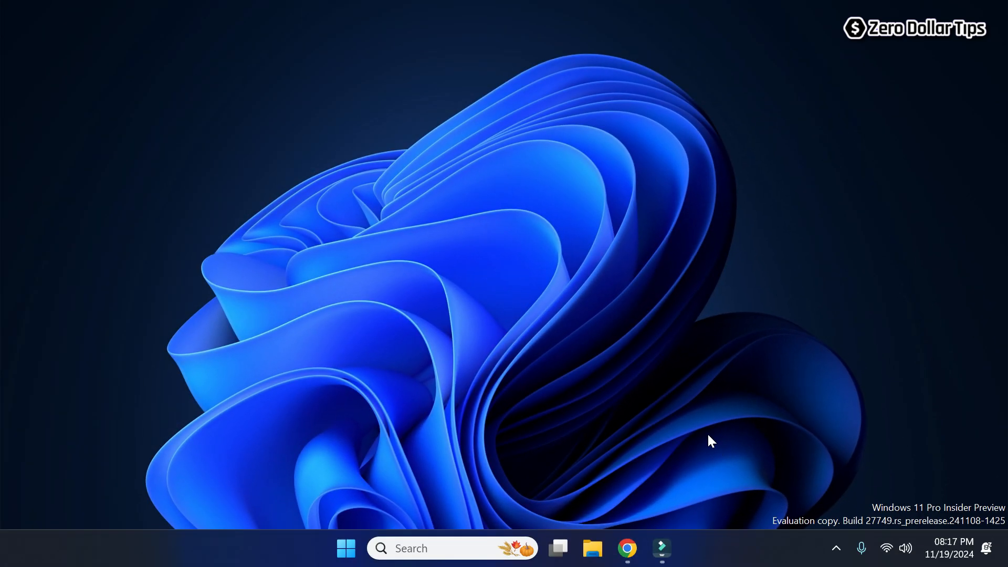
- Bring up the Start menu power options to restart the computer
left_click(345, 548)
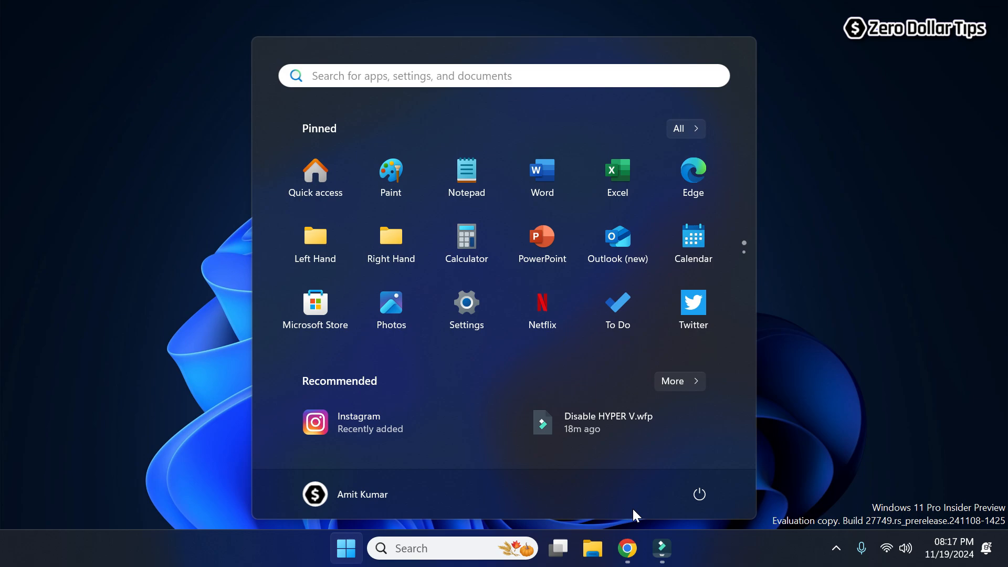
left_click(699, 494)
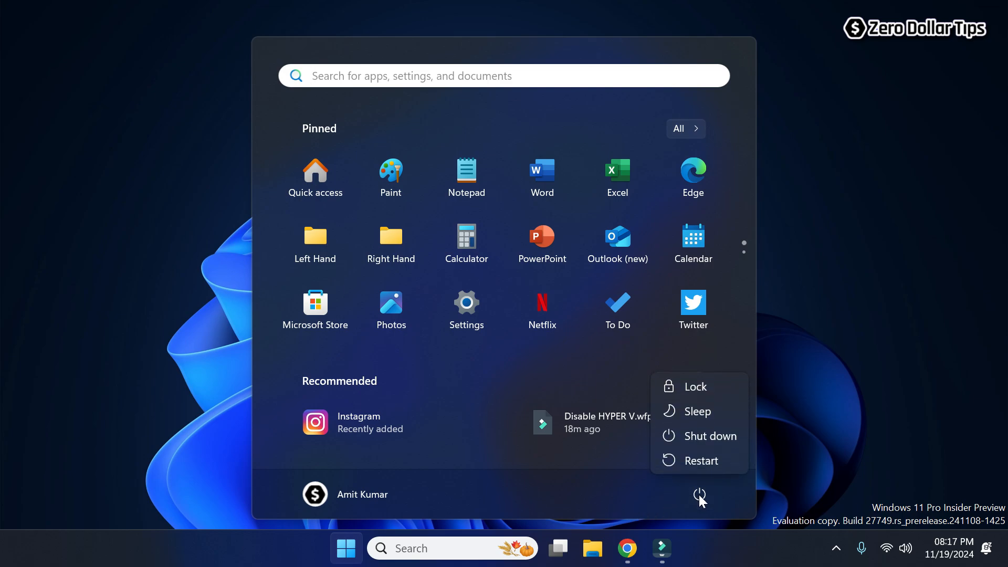
mouse_move(700, 462)
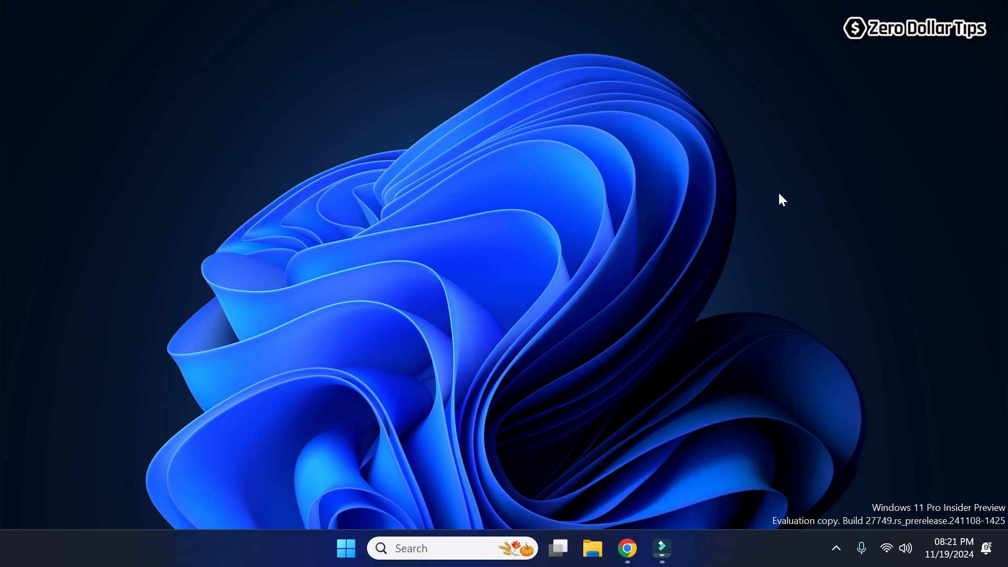
- Search 'windows features' again to reopen the Windows Features dialog
left_click(450, 549)
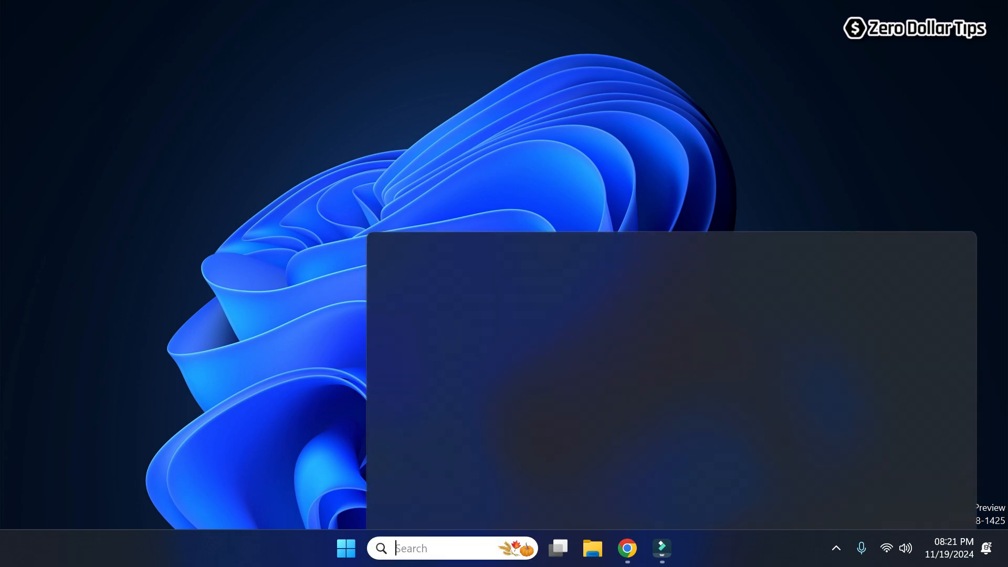
type("winod")
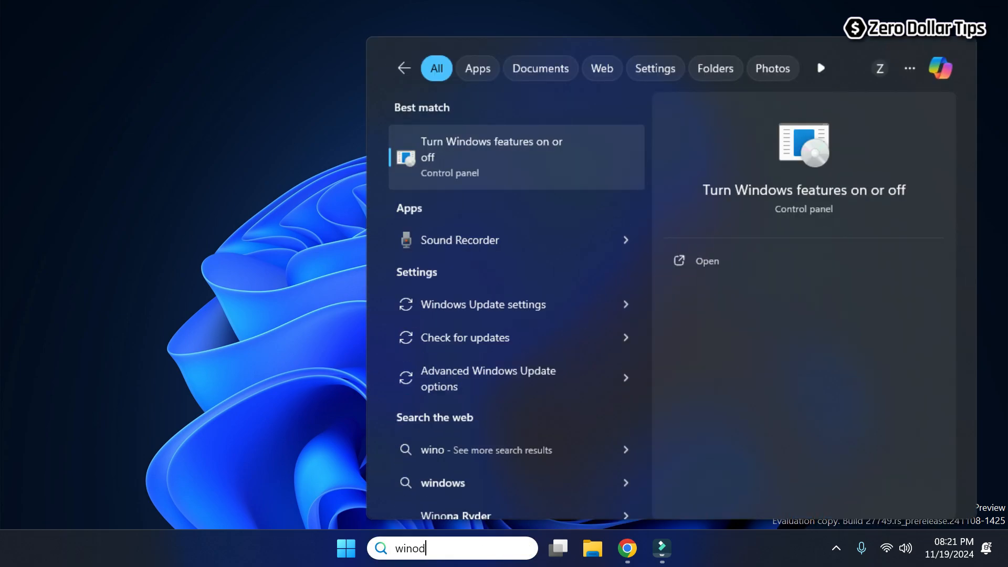
type("dws feature")
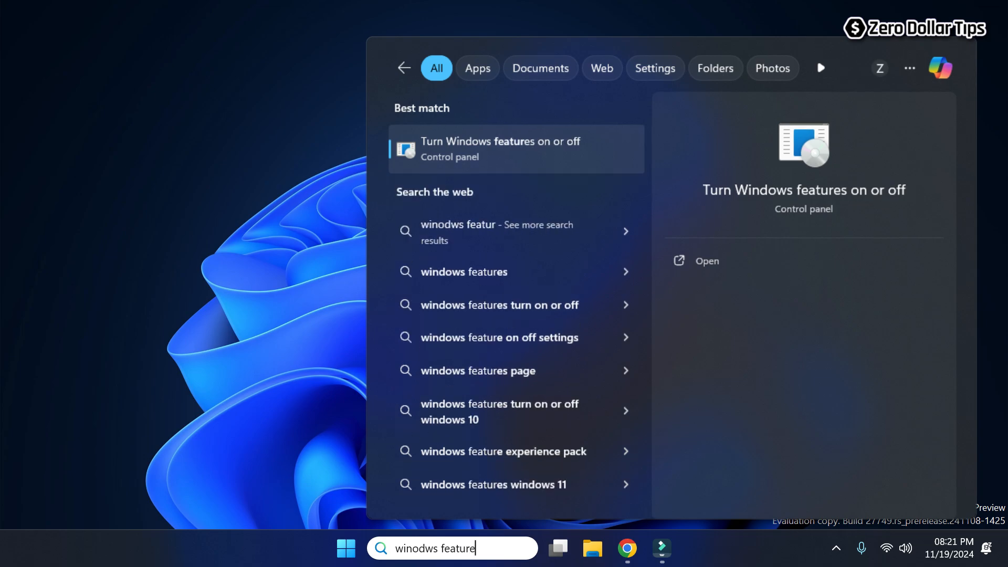
type("s")
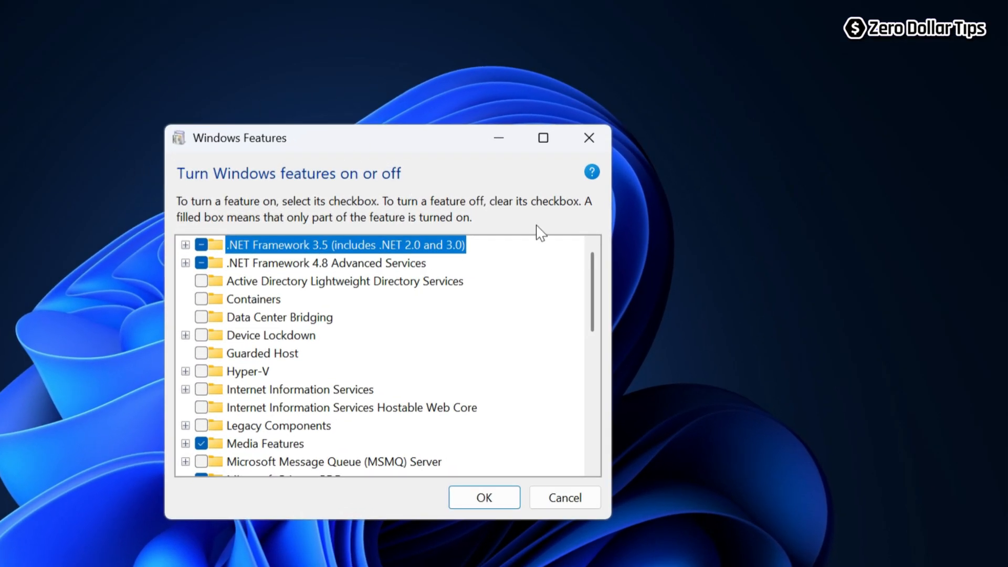
scroll("down", 3)
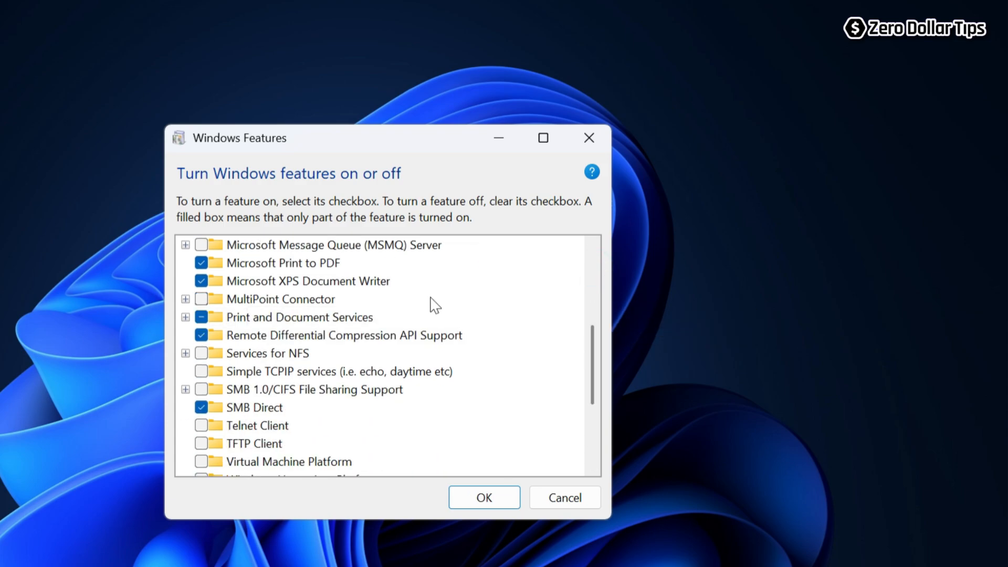
mouse_move(412, 294)
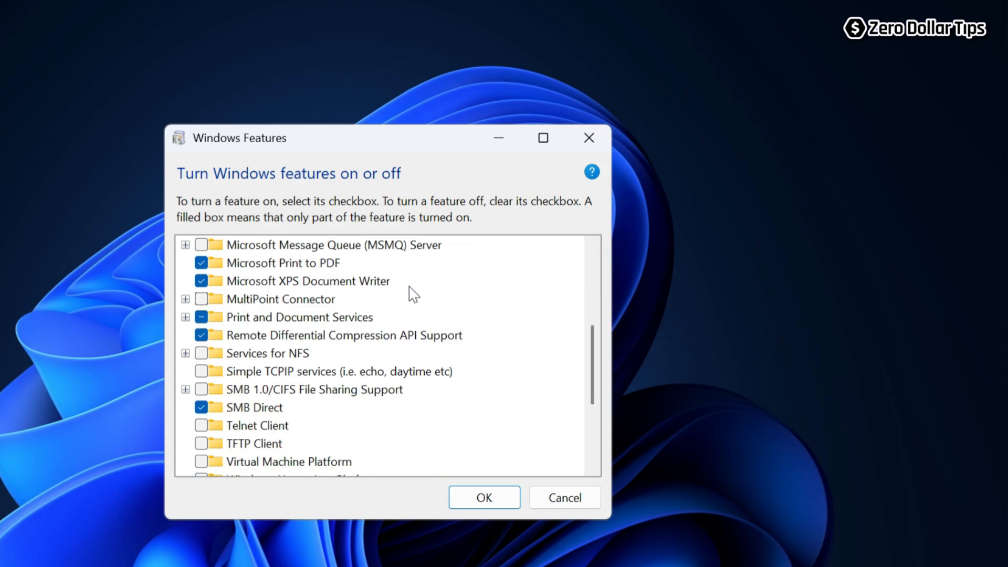
mouse_move(431, 297)
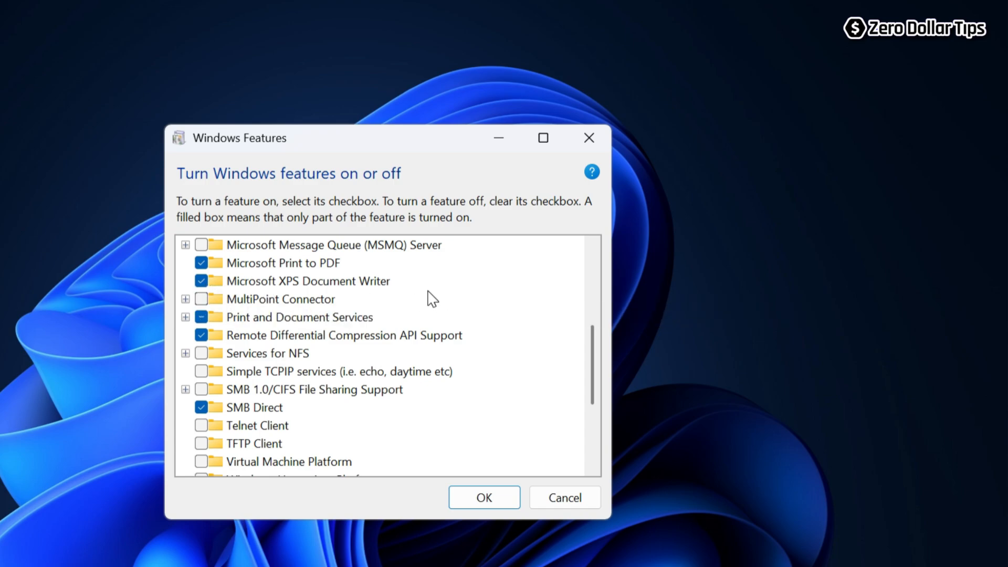